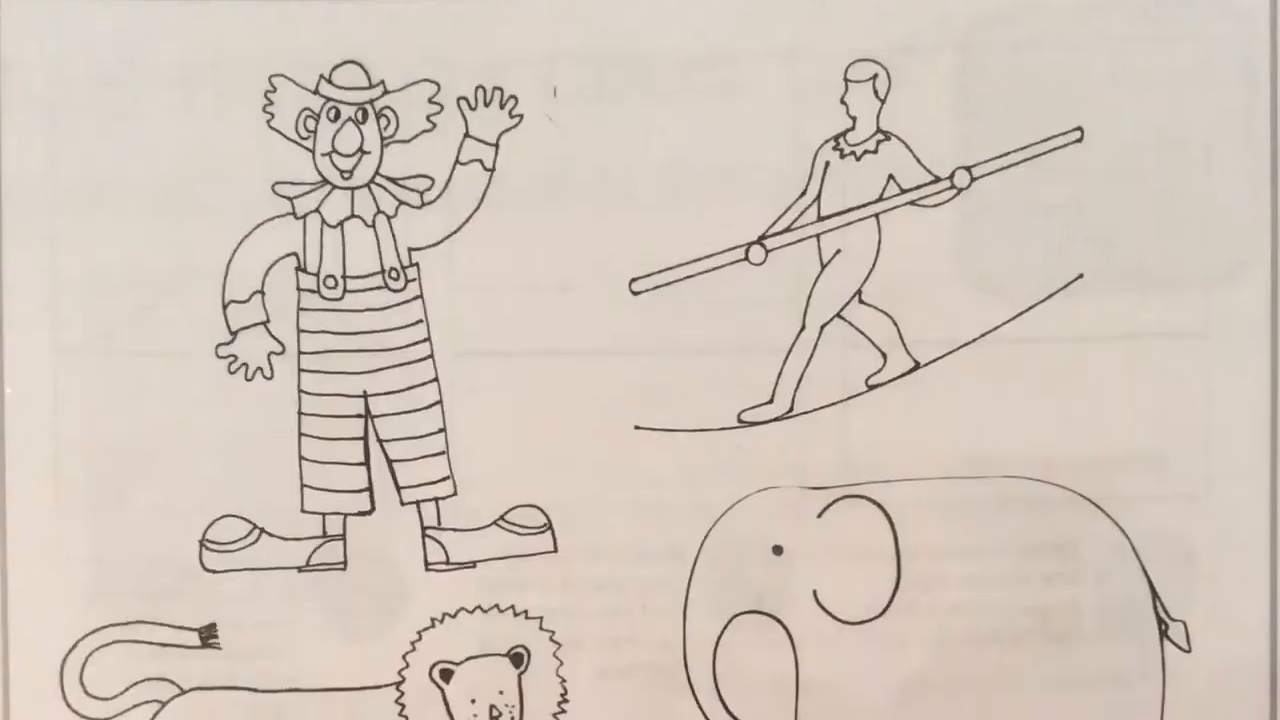
scroll("down", 3)
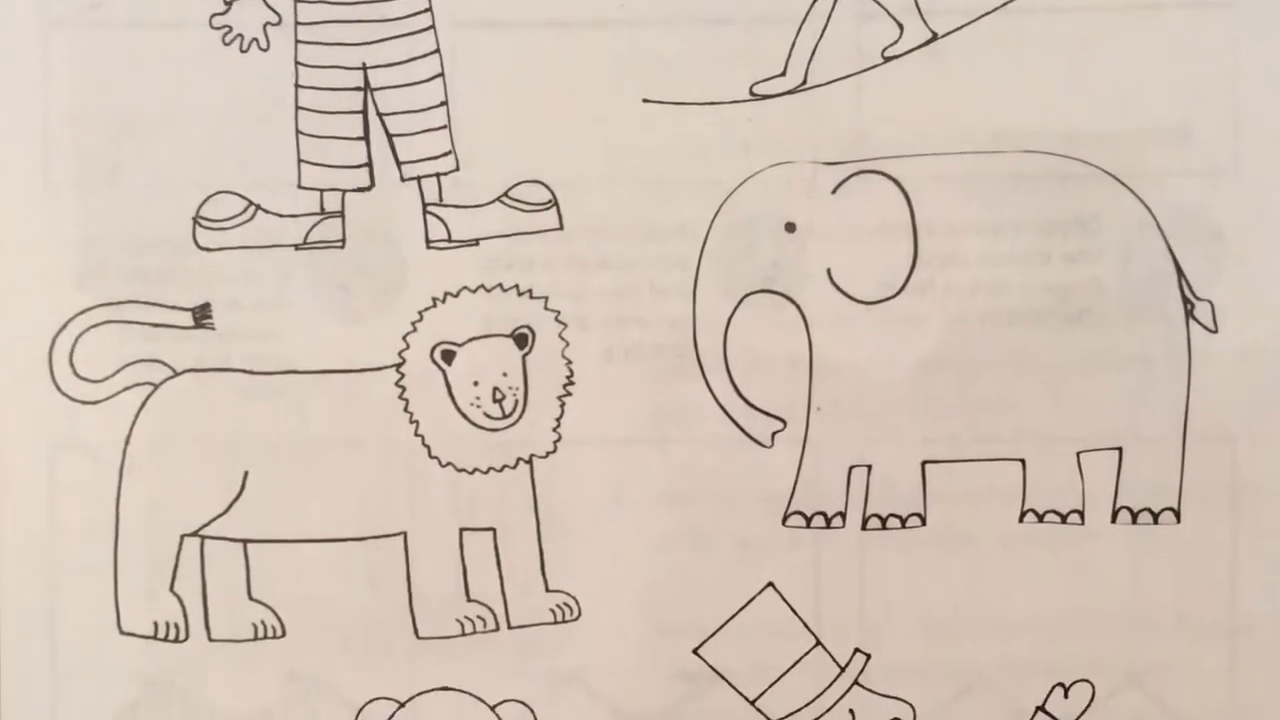